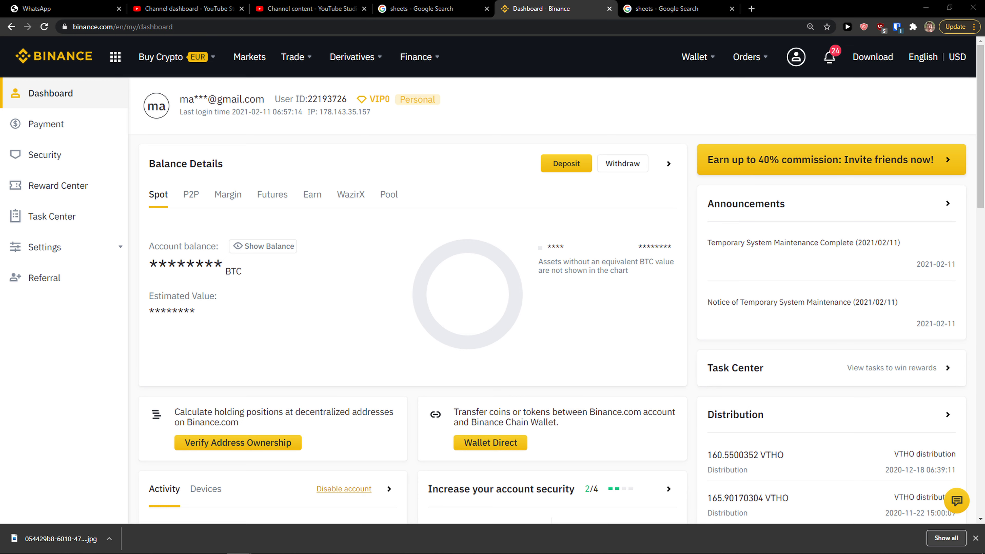
Navigate from the dashboard sidebar through Settings to the account Security page
left_click(795, 56)
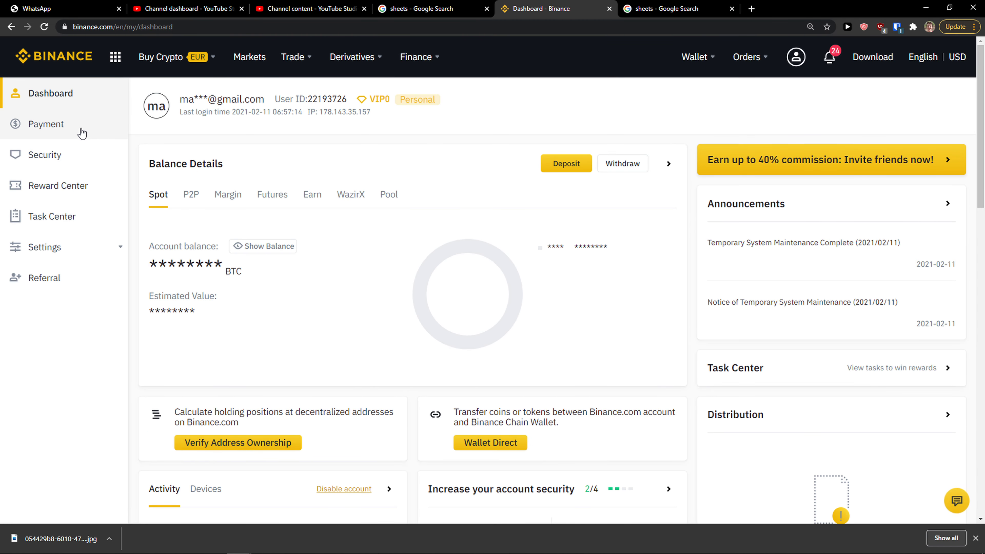
left_click(44, 247)
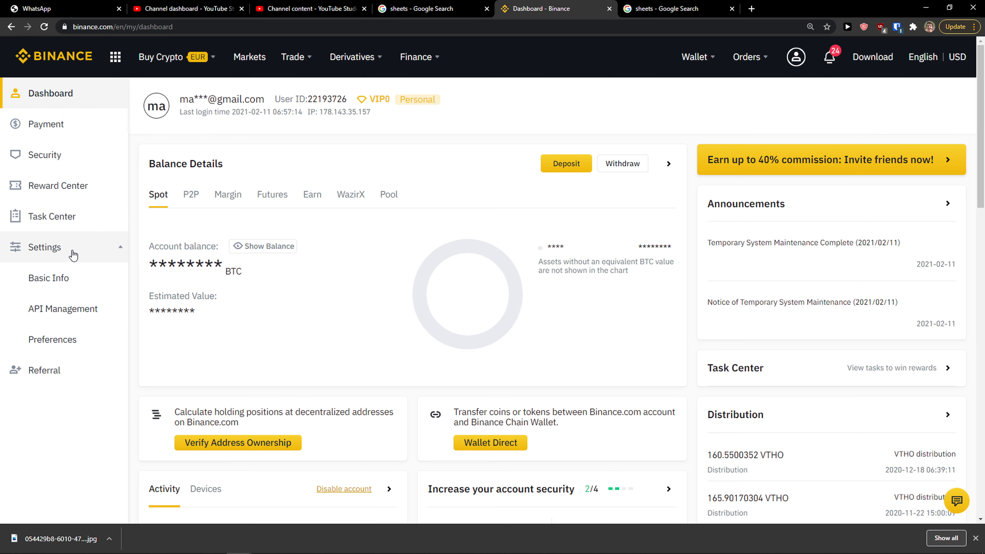
left_click(45, 154)
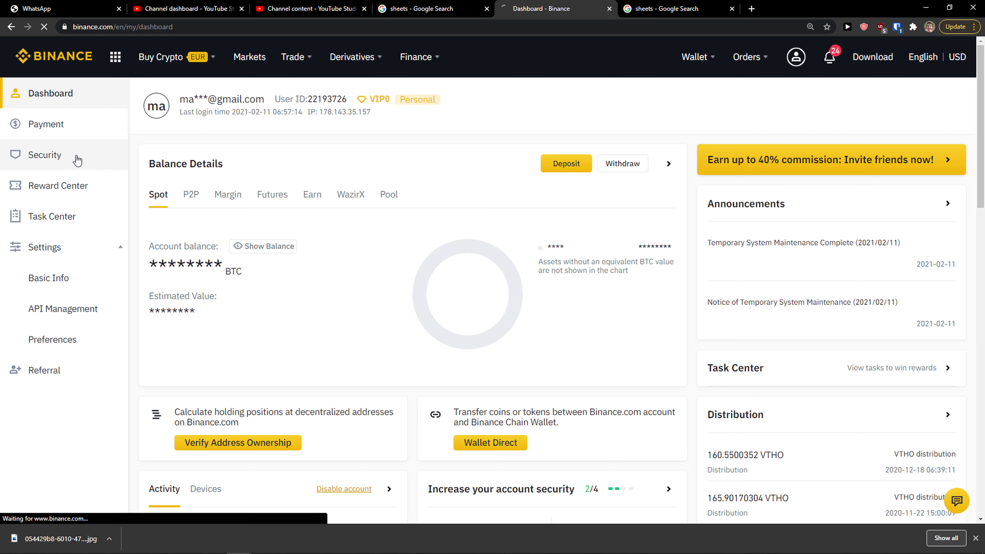
left_click(45, 154)
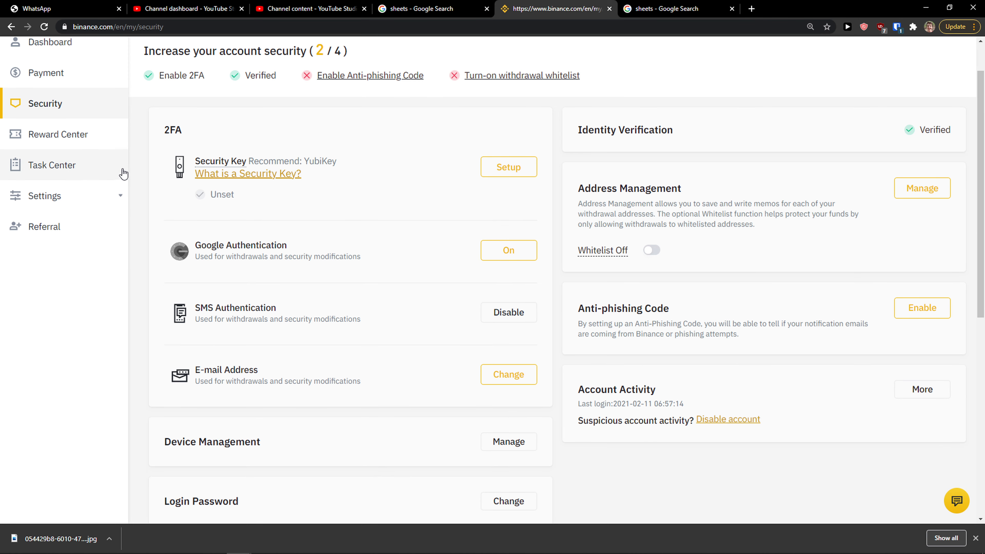
Review the 2FA section, highlighting the SMS Authentication label among Security Key and Google Authentication
double_click(234, 307)
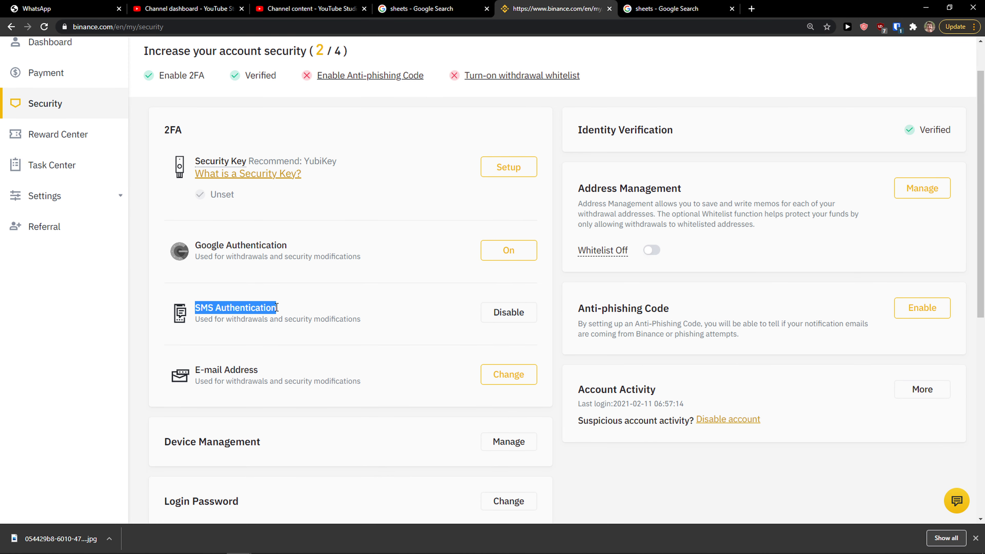
mouse_move(217, 174)
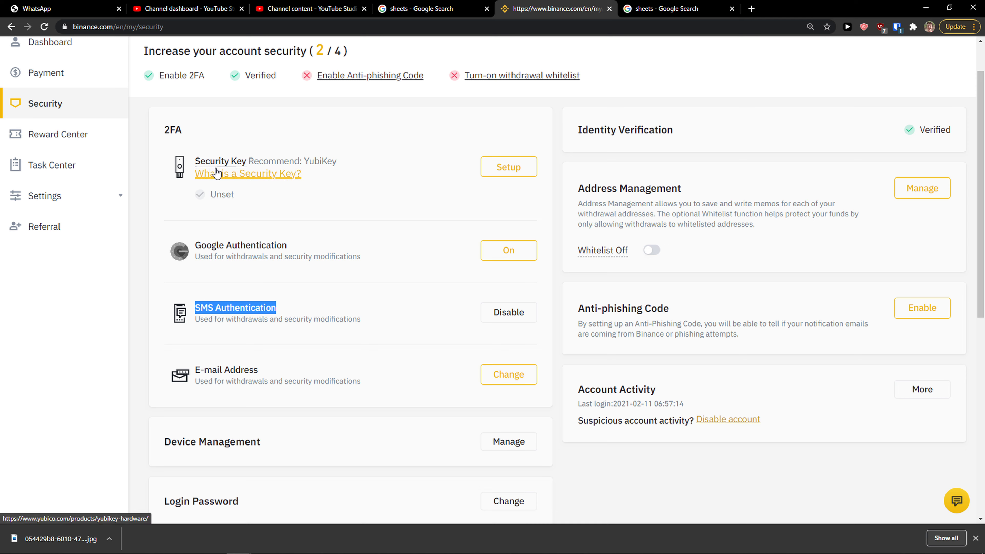
mouse_move(290, 246)
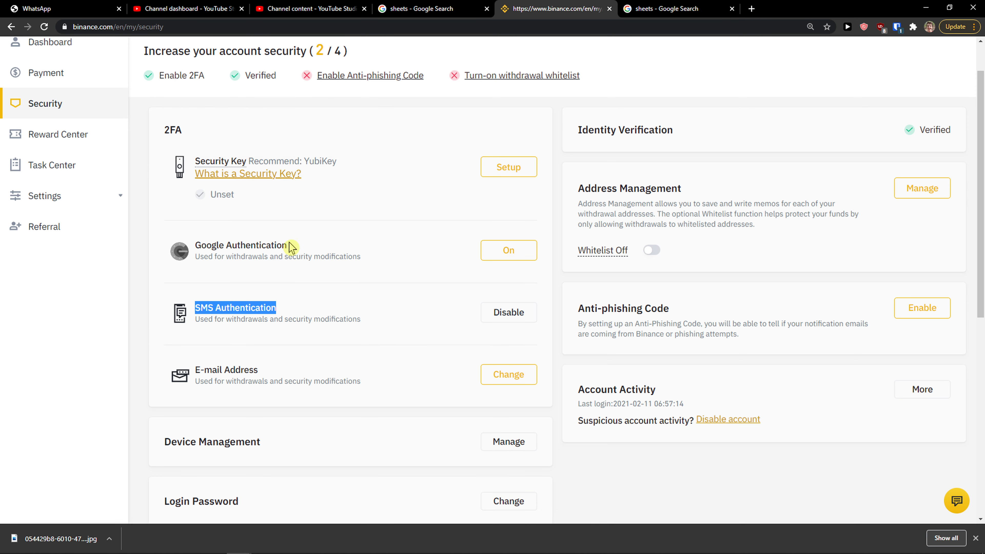
scroll("down", 3)
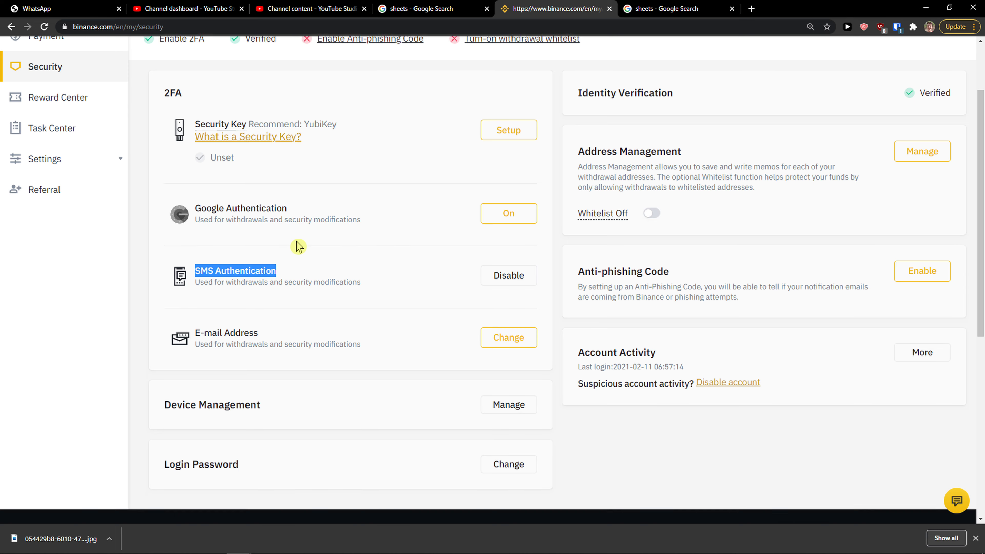
scroll("up", 3)
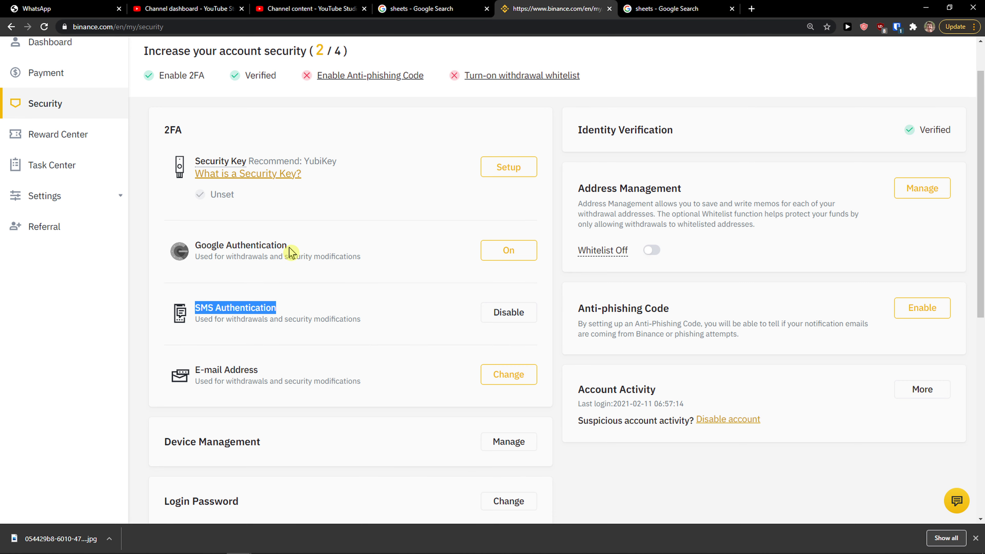
scroll("down", 3)
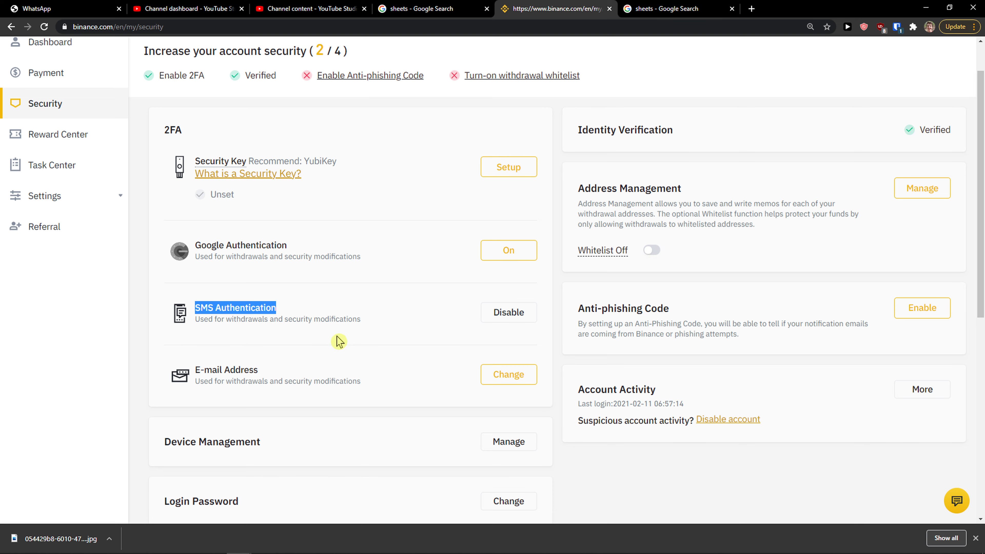
Open the Change Email Address page in a new tab from the E-mail Address row
left_click(507, 373)
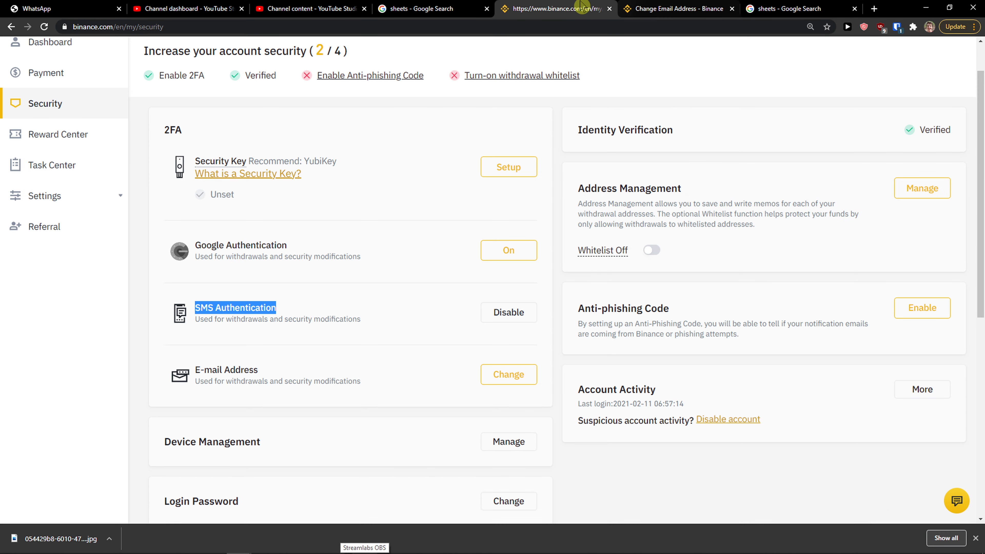